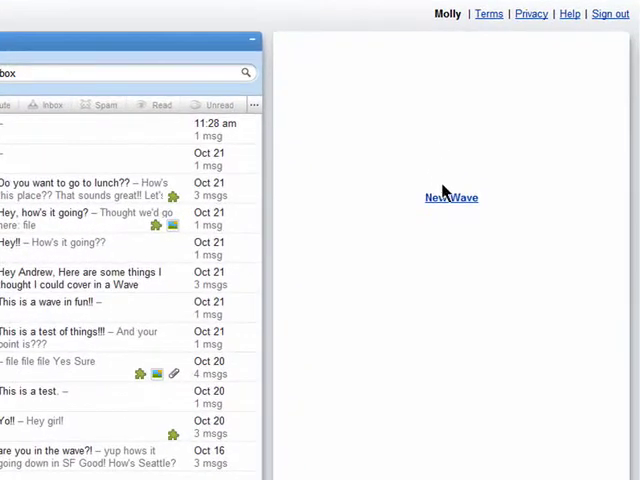
- Create a new wave with the opening line 'I love this video!!'
left_click(450, 197)
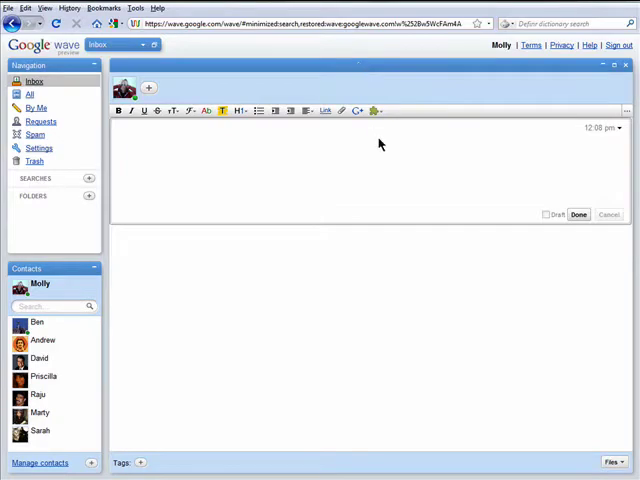
type("I love this")
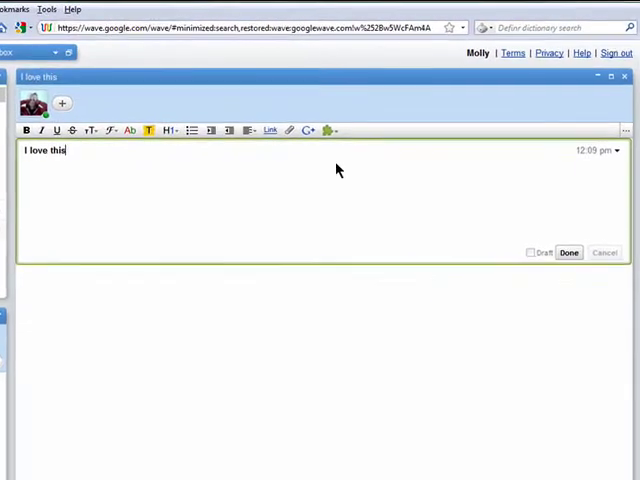
type("video!!!")
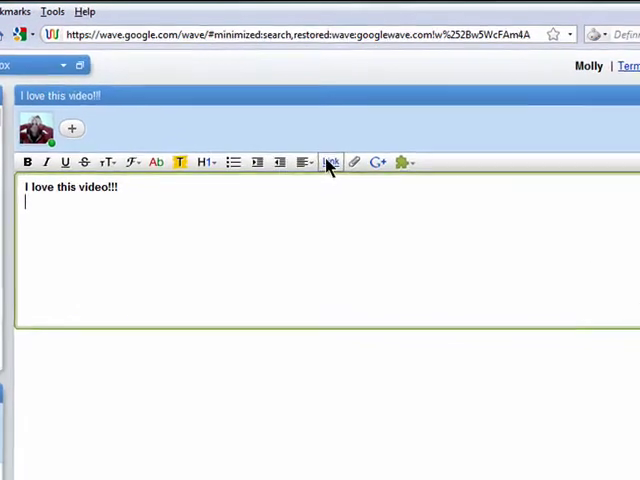
- Insert a 'Keyboard Cat' YouTube link below the opening line
left_click(330, 162)
type("Keyboard C")
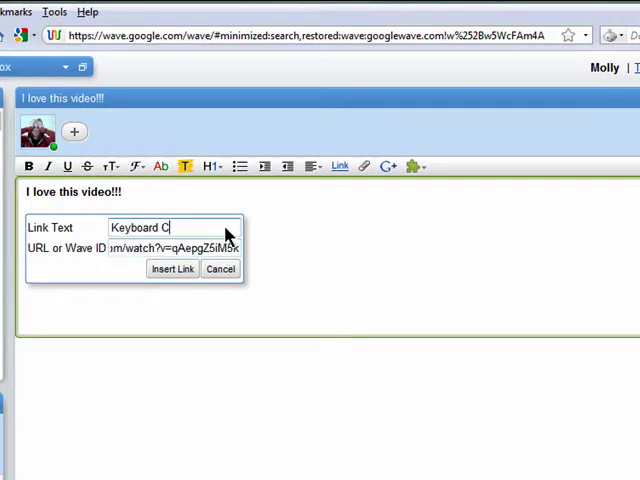
left_click(172, 268)
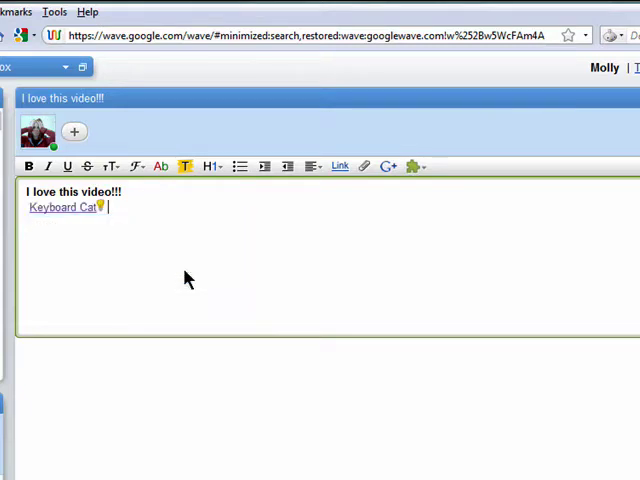
mouse_move(101, 211)
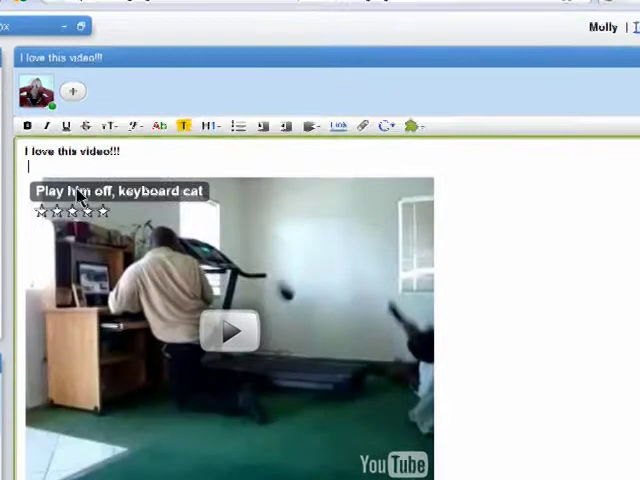
- Play the embedded Keyboard Cat video, then pause it
left_click(231, 331)
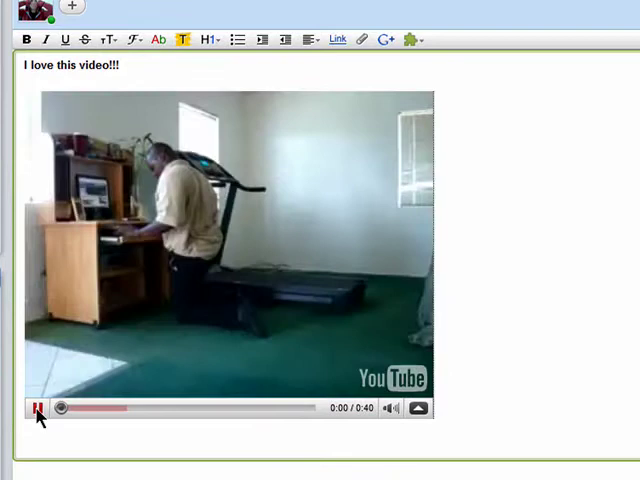
left_click(33, 407)
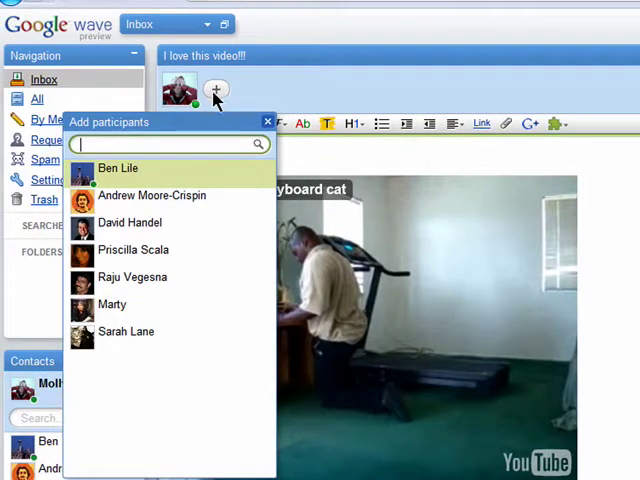
mouse_move(167, 340)
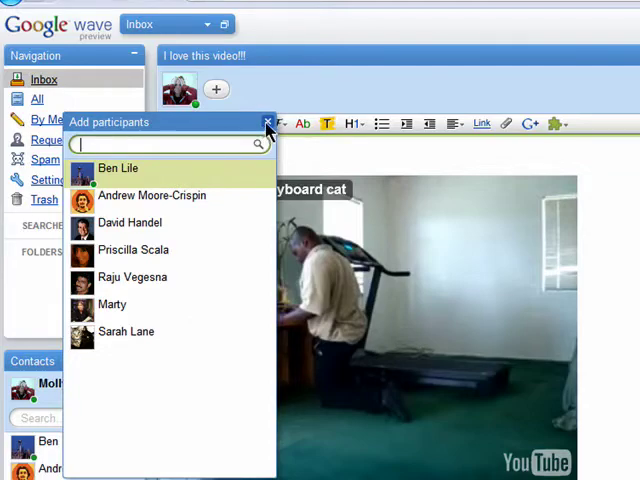
- Close the Add participants list after adding the second participant
left_click(267, 121)
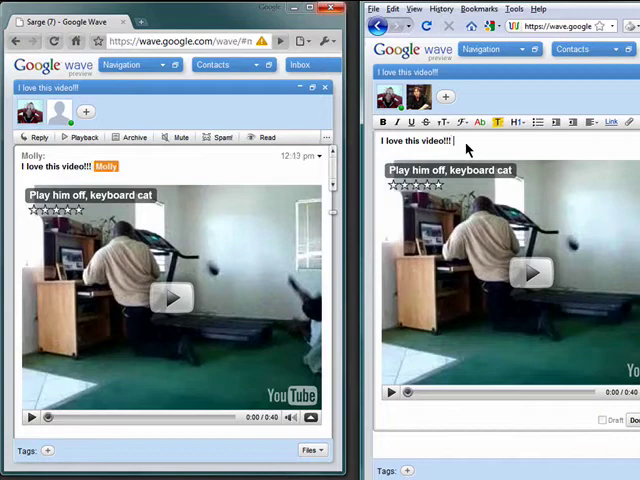
- Continue the message with 'Have you seen these videos' and add a third participant
type("Have you seen")
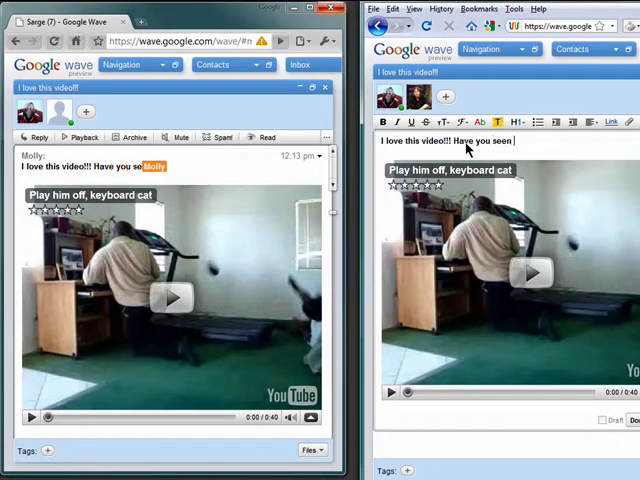
type("these videos?? They're so funny")
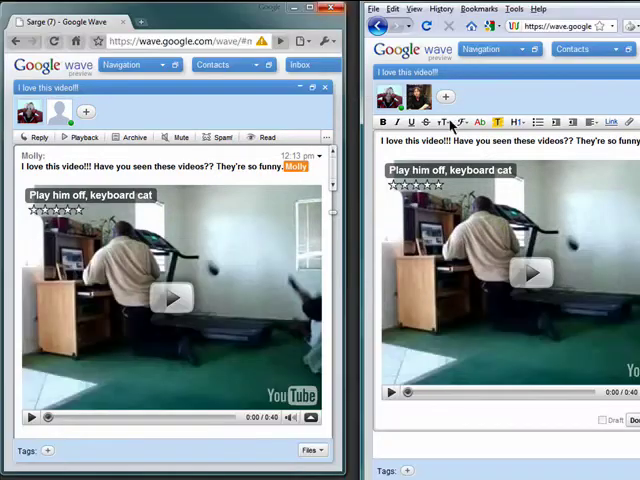
left_click(442, 97)
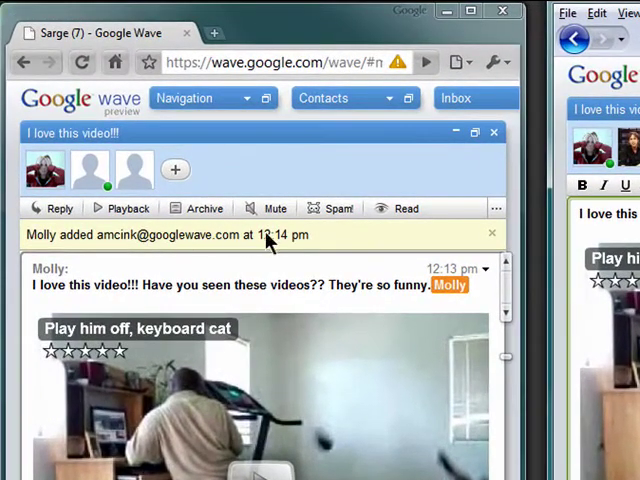
- Open an empty reply blip under the video in the second window
left_click(489, 234)
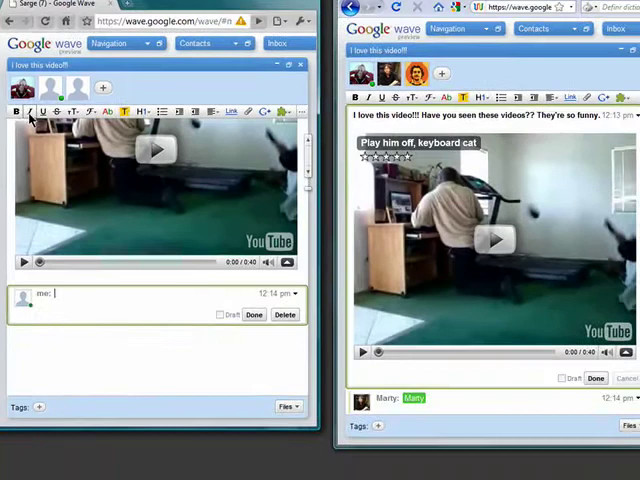
mouse_move(70, 281)
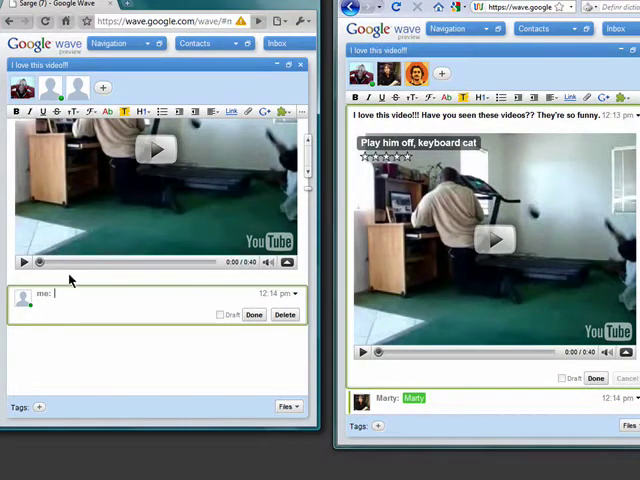
- Post replies 'I've seen it, it's funny', 'No, but', 'Wait', 'I wasn't finished'
type("I've seen it. Yes,")
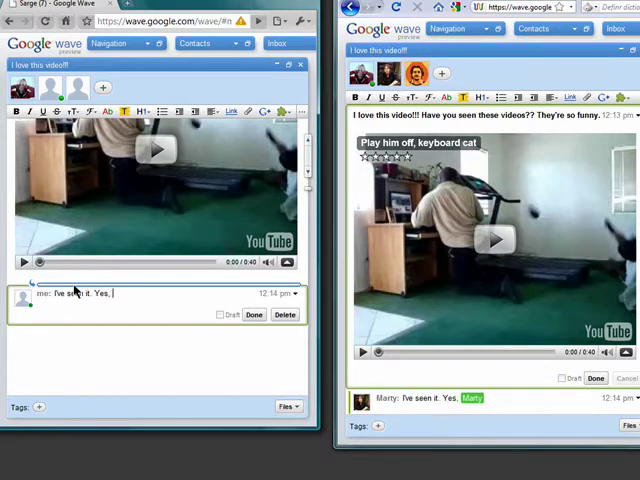
type("it's funny.")
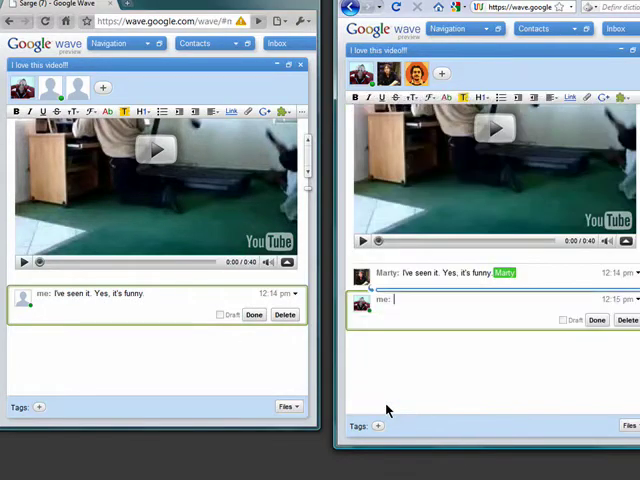
type("No, but...")
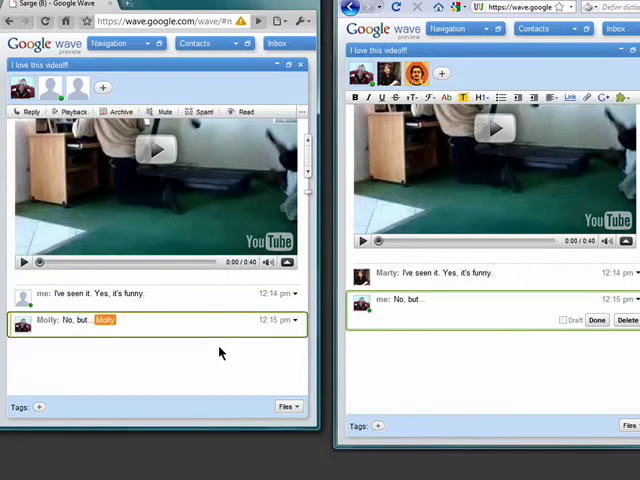
type("Wait!")
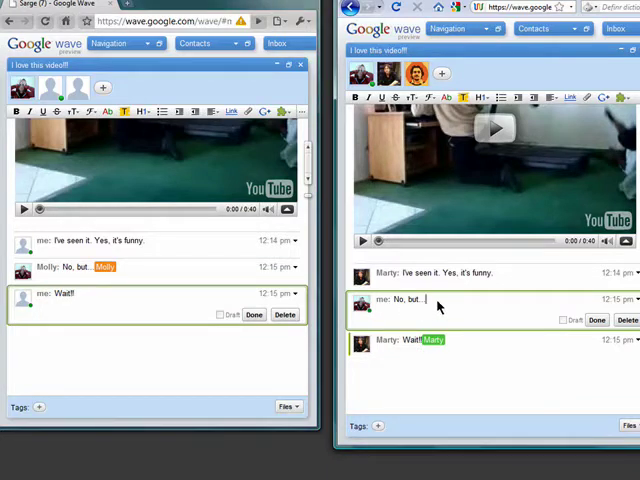
type("I wasn't finishe")
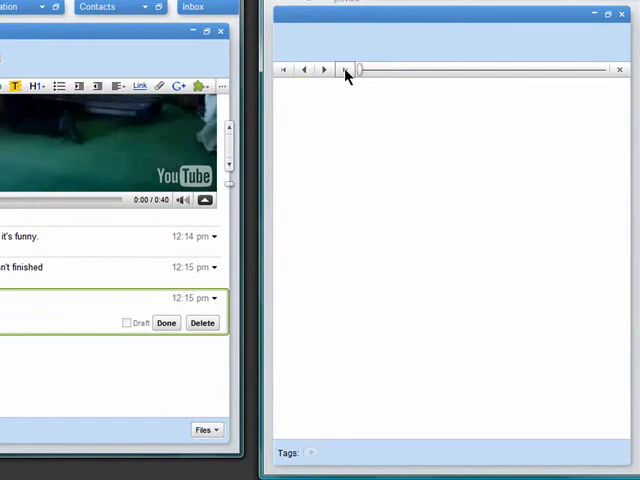
- Step wave playback forward to change 5 of 6
left_click(344, 69)
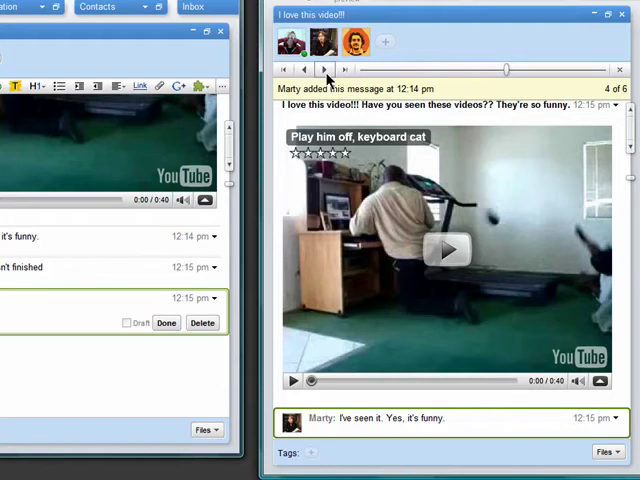
left_click(324, 68)
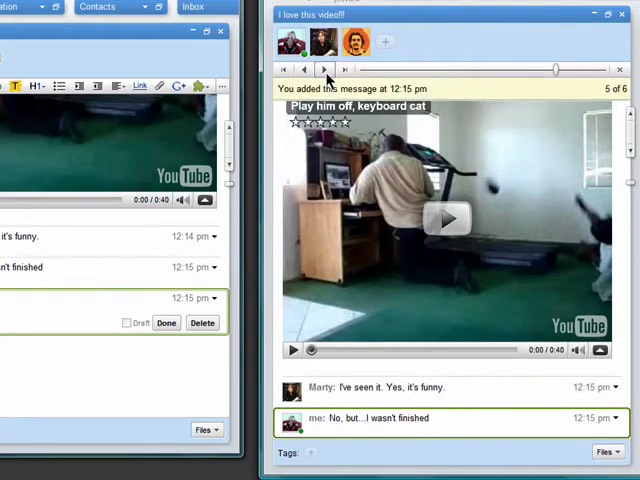